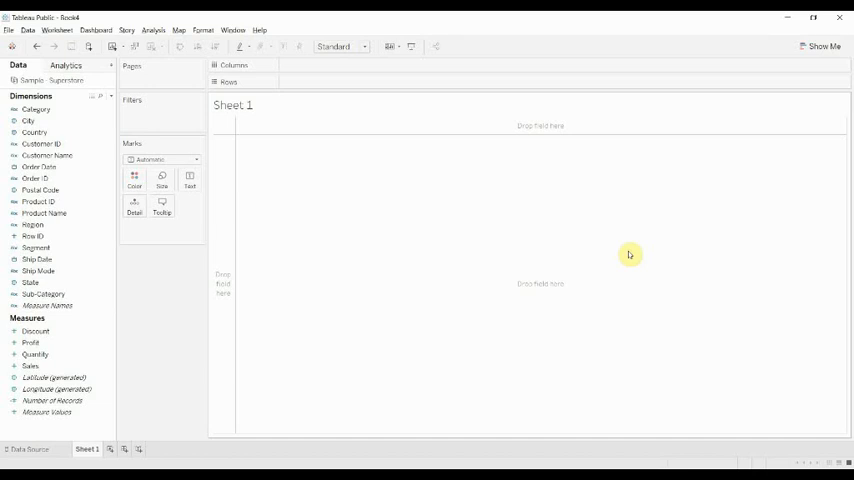
mouse_move(632, 252)
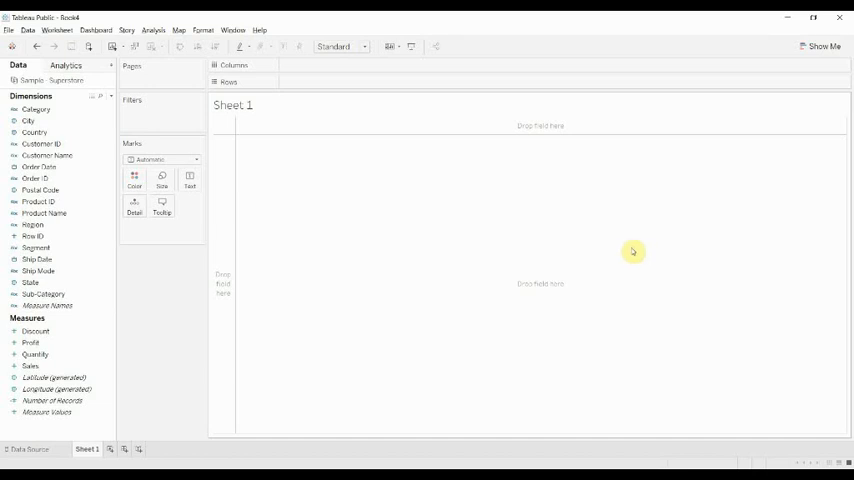
mouse_move(292, 328)
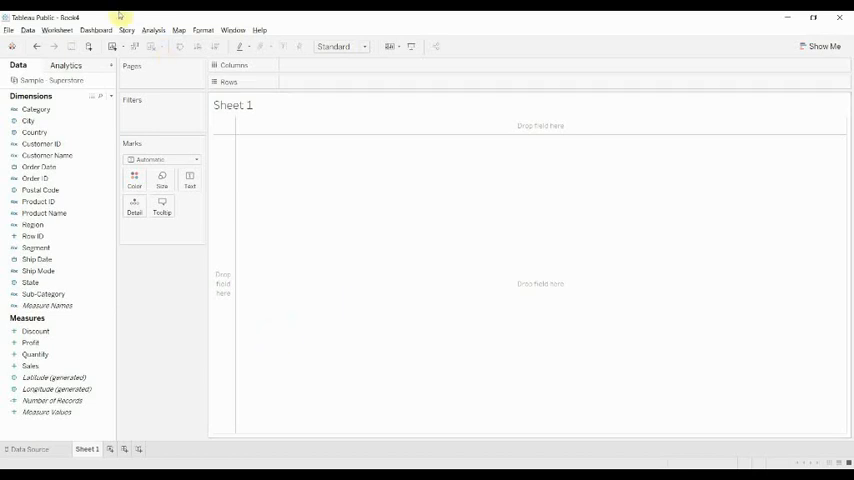
mouse_move(68, 80)
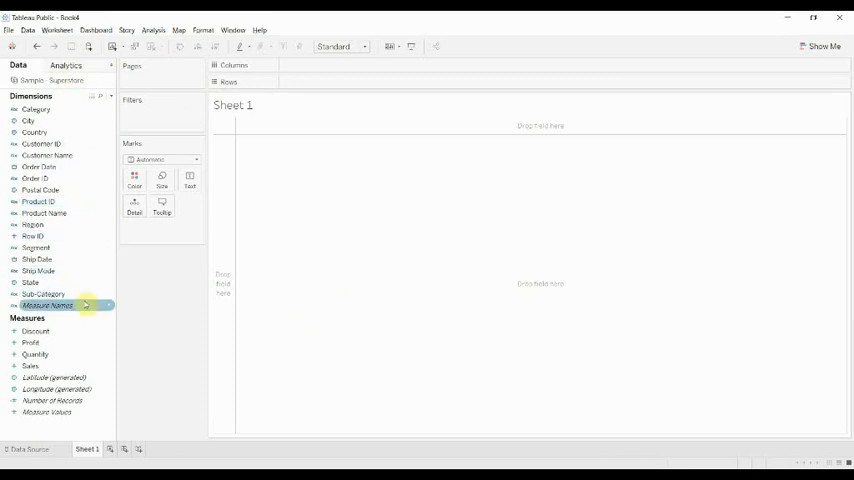
- Lay out Quantity and Sales as columns broken down by year, quarter and month of Order Date
left_click(36, 332)
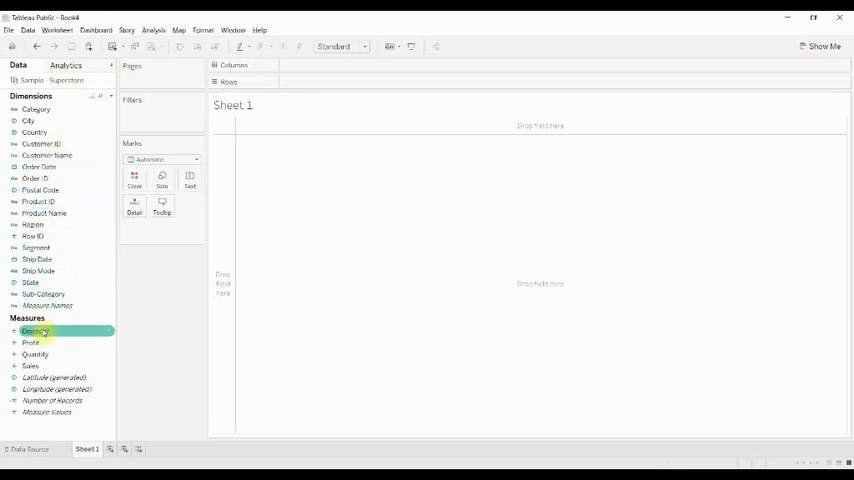
left_click_drag(40, 332, 328, 88)
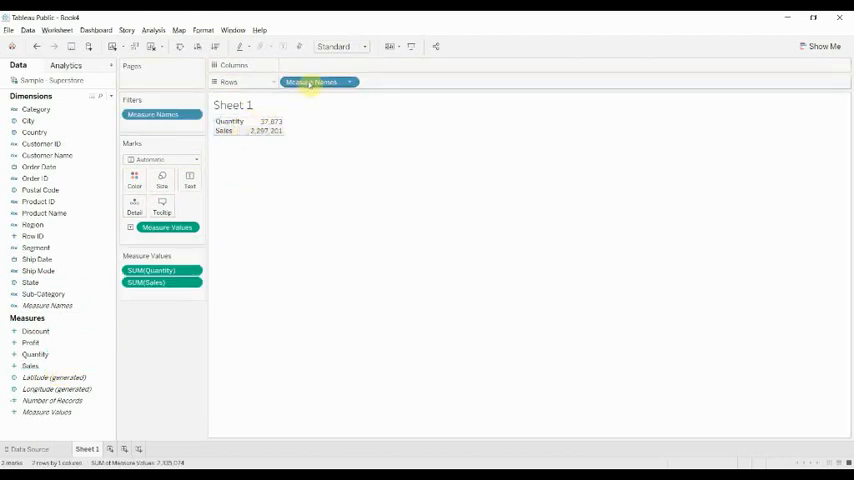
left_click_drag(318, 82, 312, 64)
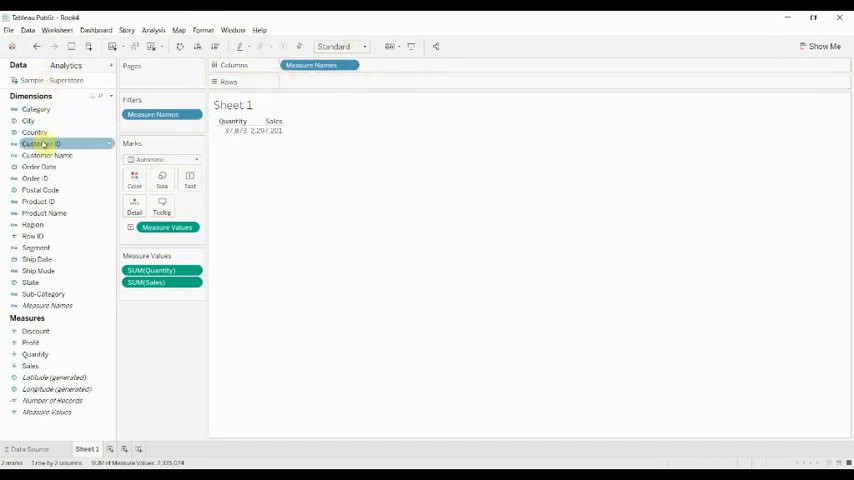
left_click(32, 236)
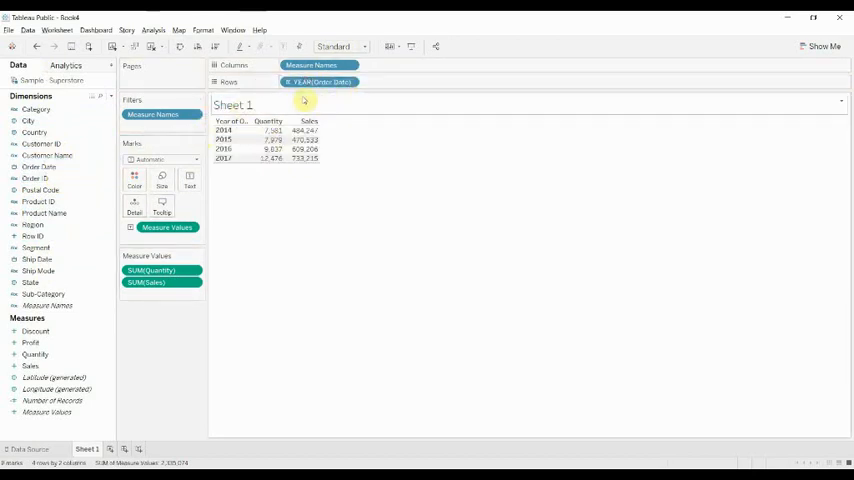
left_click(400, 82)
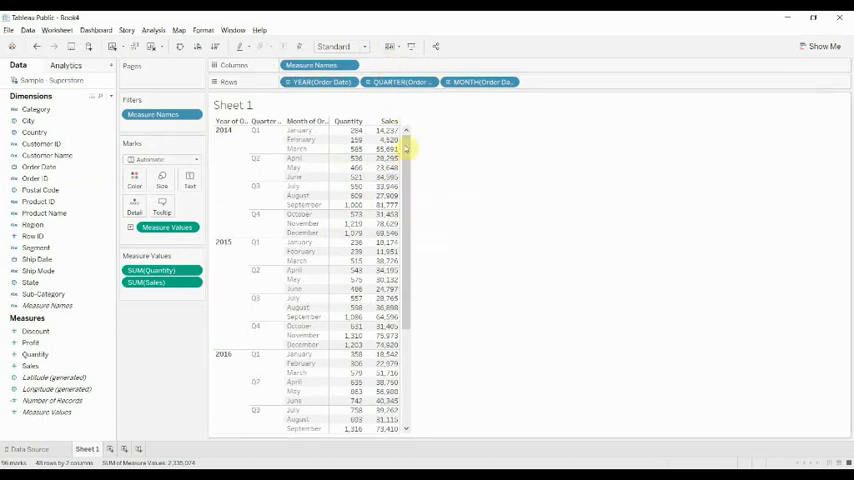
mouse_move(458, 132)
type("Corr Sales/")
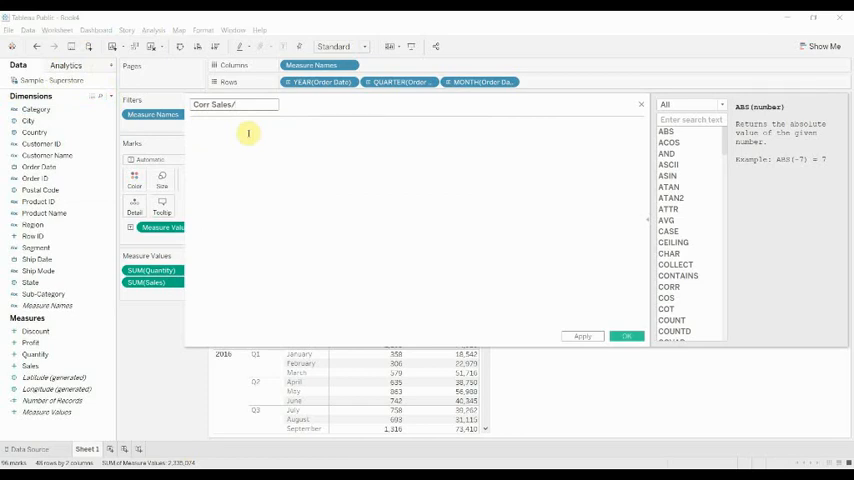
- Define Corr Sales/Quantity as CORR([Sales],[Quantity]) and save it
type("Quantity")
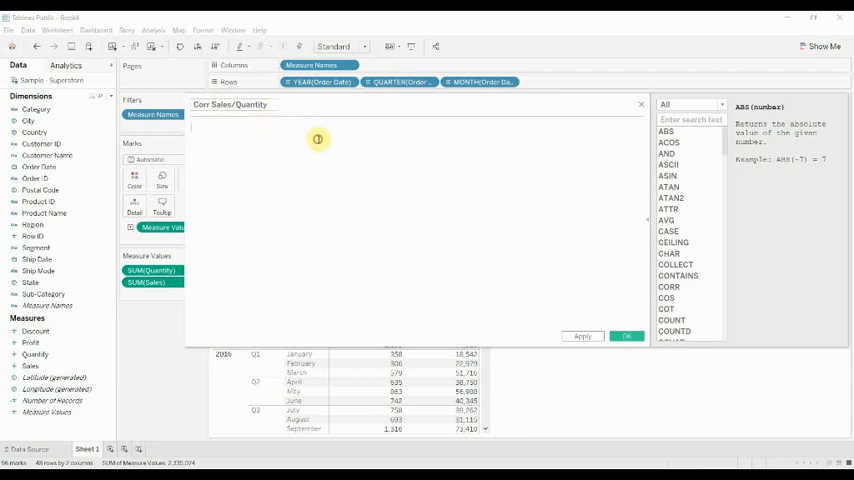
type("CORR([Sales]")
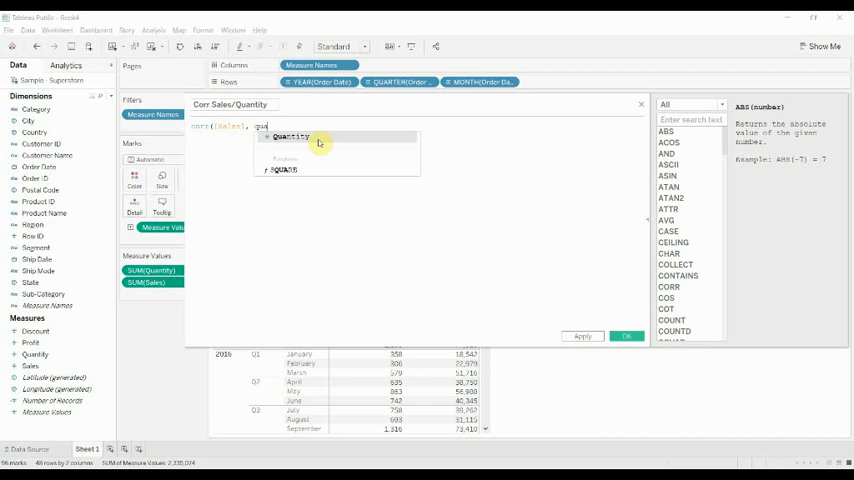
left_click(292, 136)
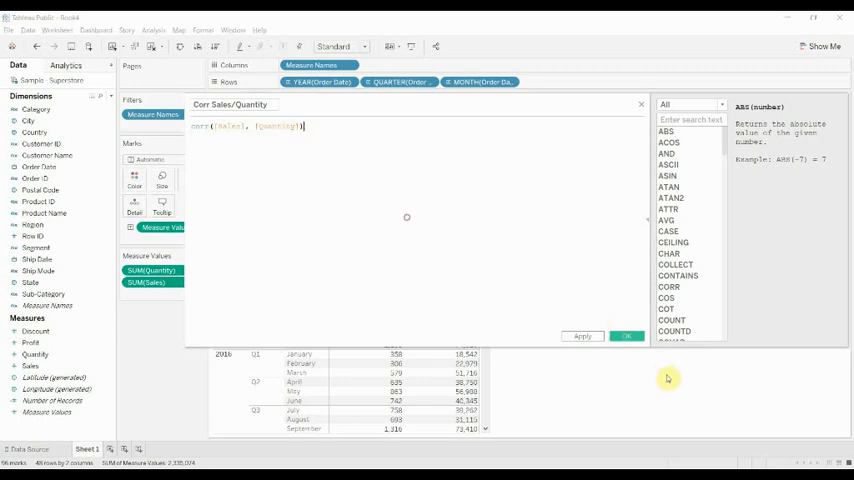
left_click(626, 336)
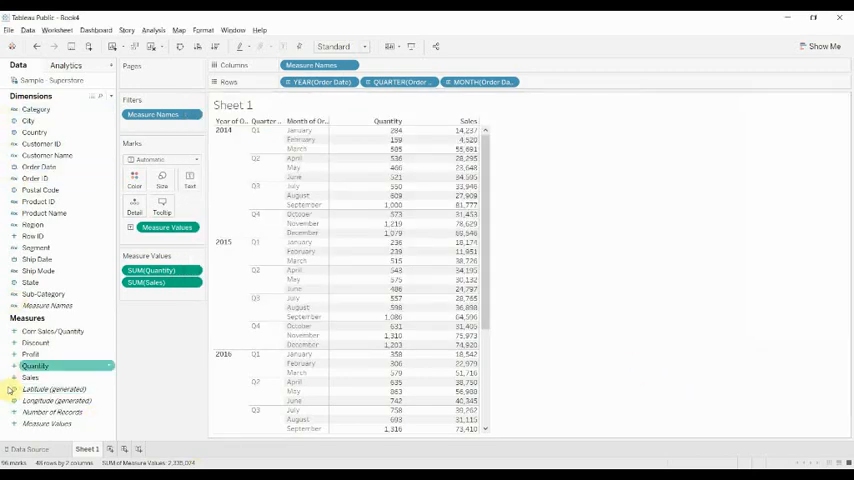
- Add Corr Sales/Quantity as a table column formatted to 2 decimal places
left_click_drag(36, 364, 580, 80)
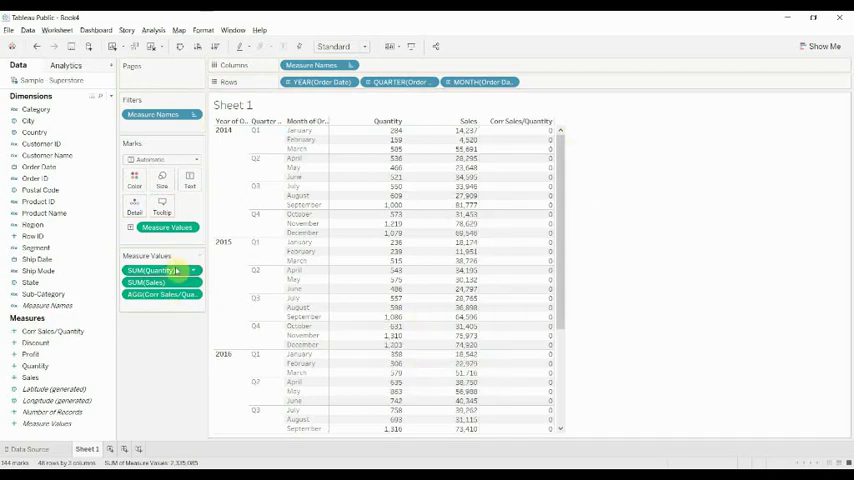
right_click(160, 294)
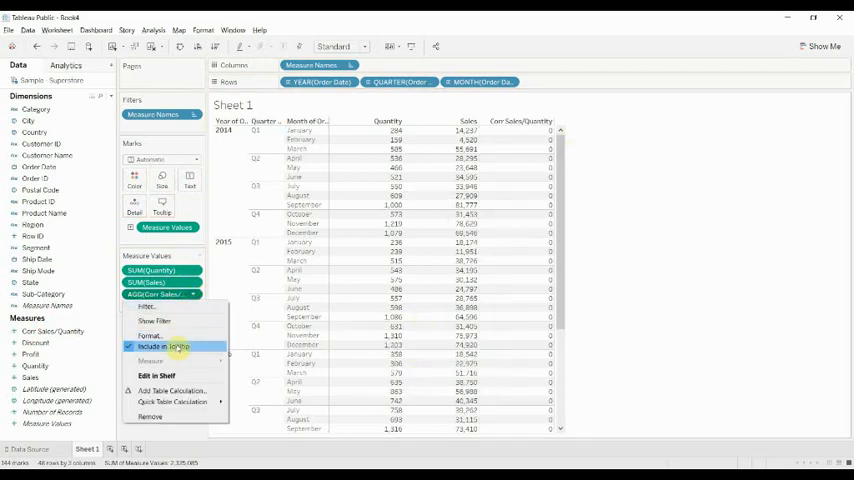
left_click(148, 336)
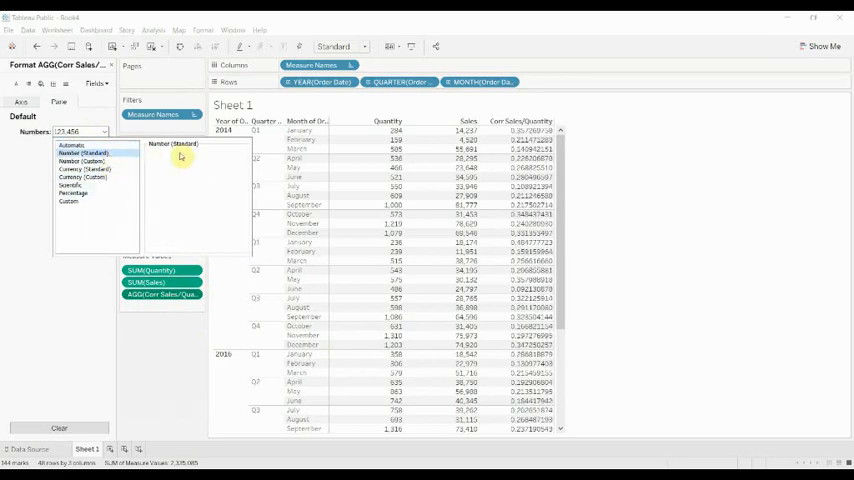
left_click(84, 160)
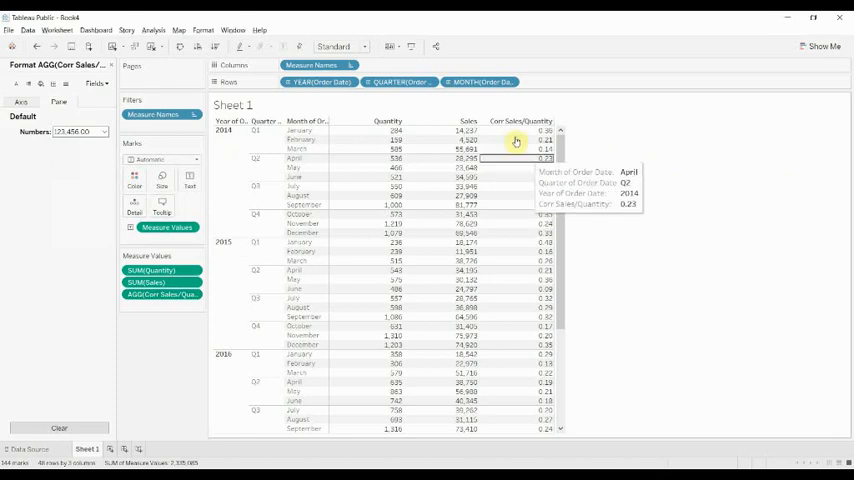
mouse_move(474, 140)
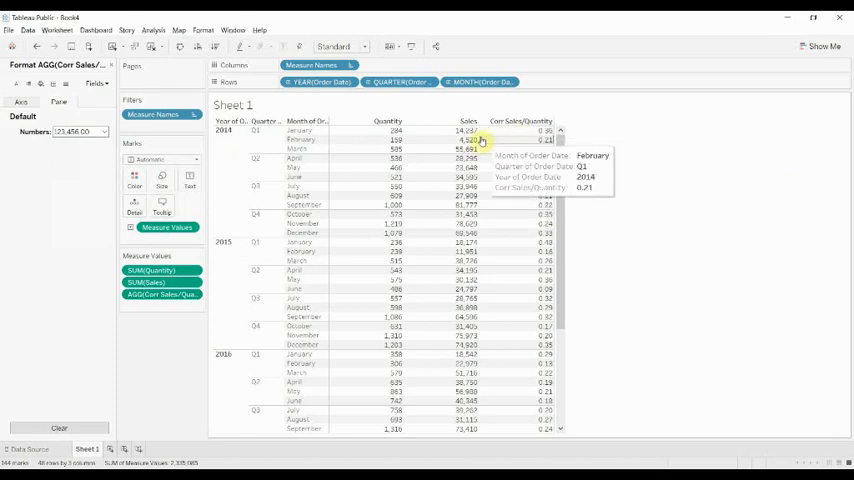
mouse_move(384, 132)
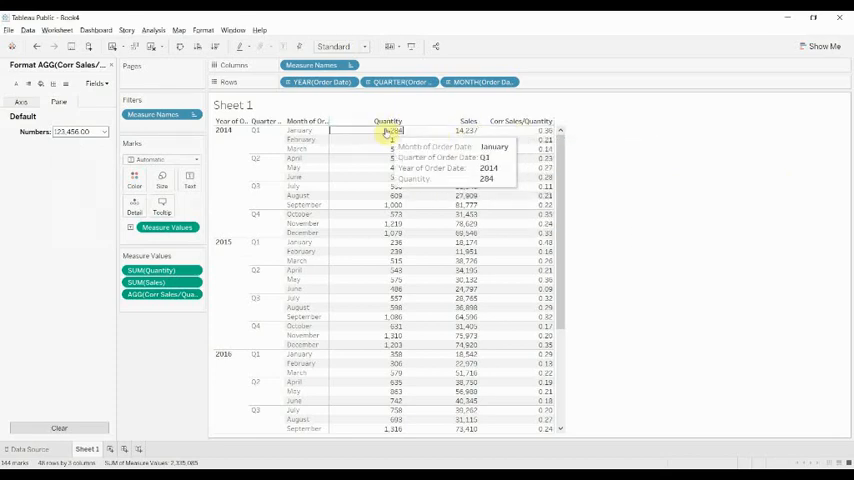
mouse_move(496, 140)
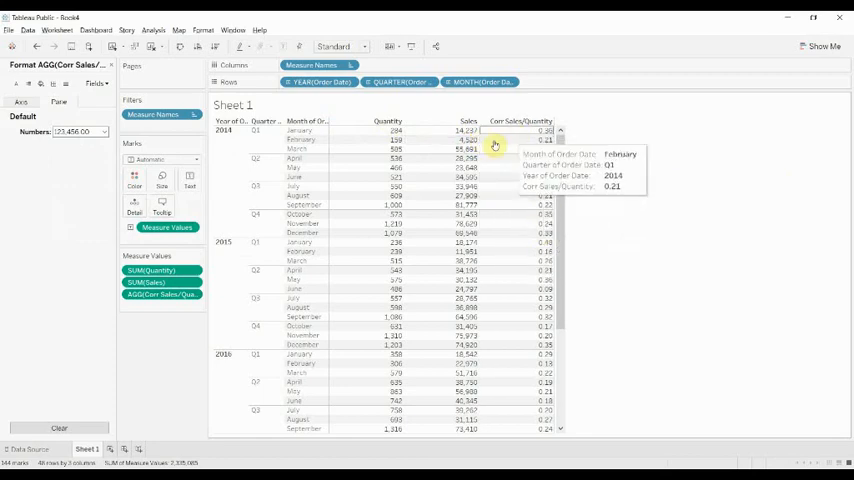
mouse_move(516, 308)
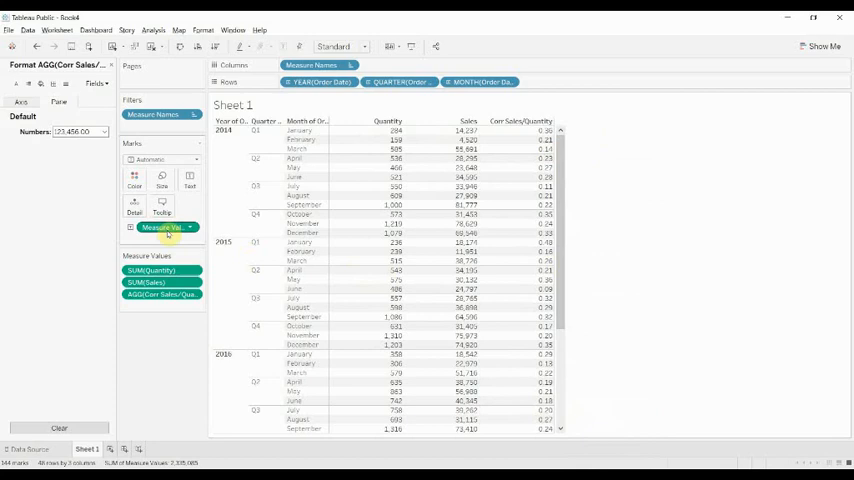
left_click(168, 228)
type("Window Corr")
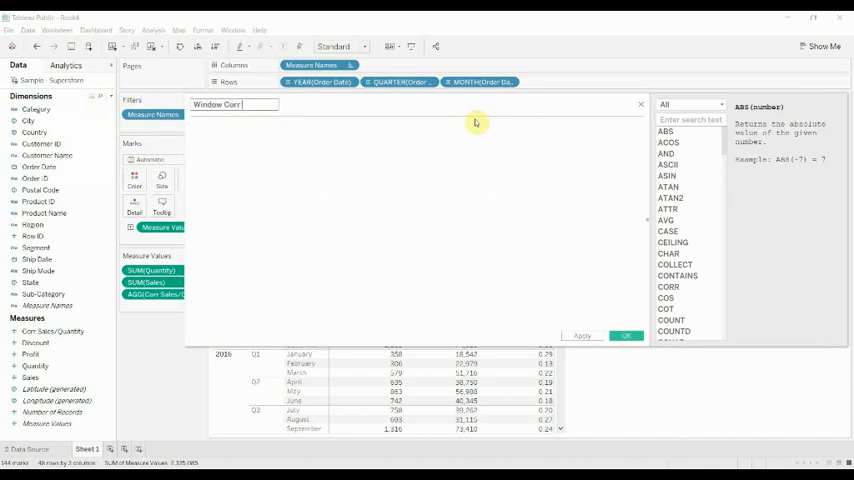
- Name the new calculated field Window Corr Sales/Quantity
type("Sales/Quantity")
left_click(416, 226)
type("WINDOW_CORR([Sales], [Quantity])")
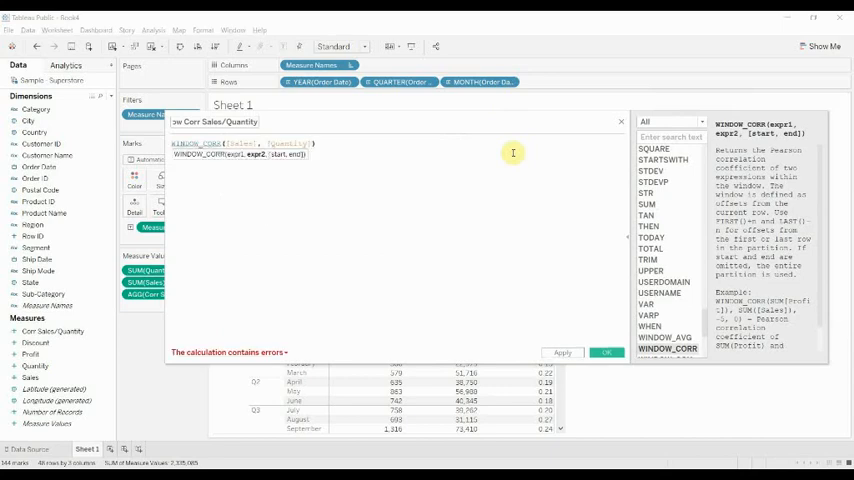
mouse_move(548, 410)
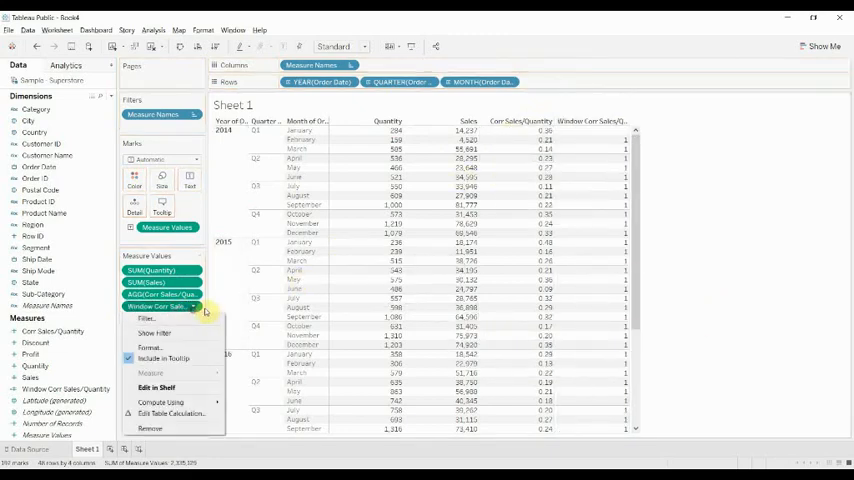
- Format the Window Corr Sales/Quantity values to 2 decimal places
left_click(148, 348)
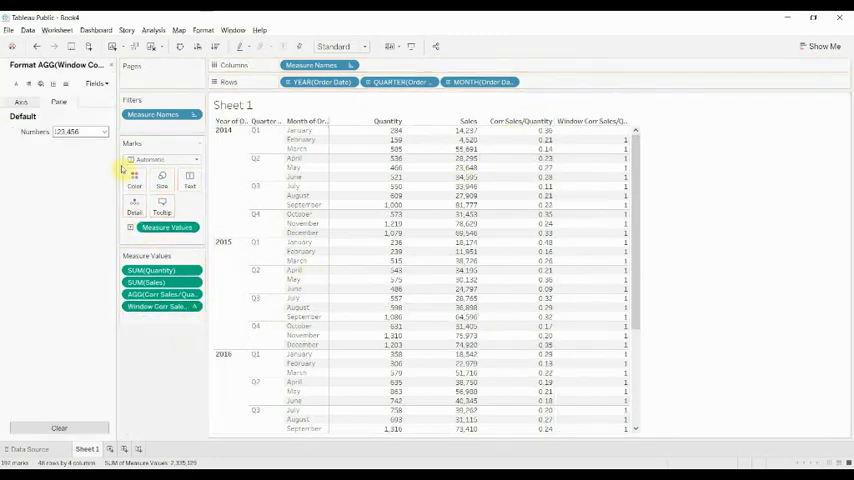
left_click(102, 132)
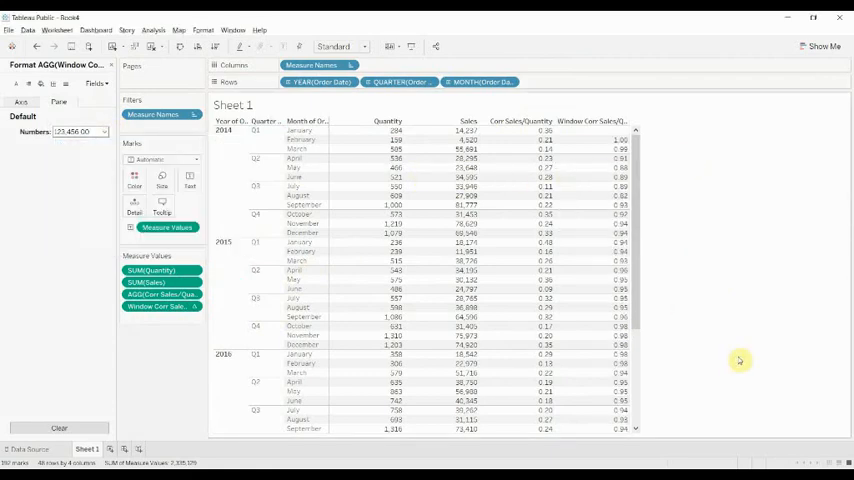
right_click(160, 308)
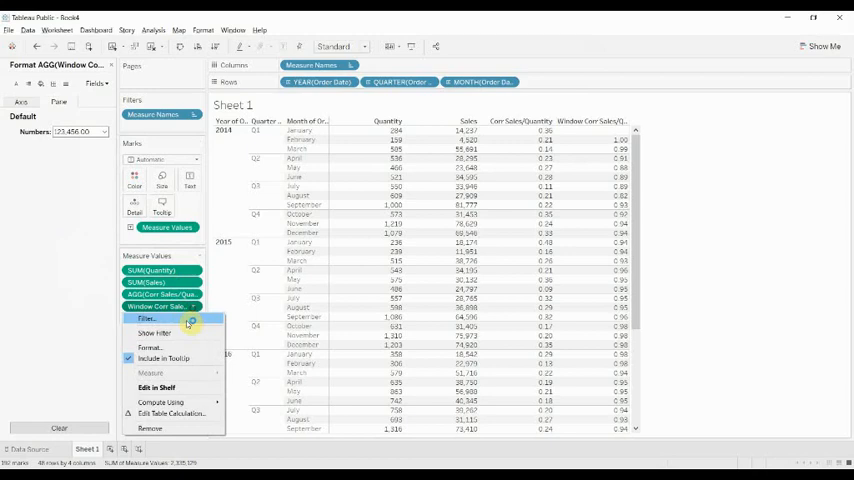
- Compute Window Corr using specific dimensions Quarter and Month of Order Date, restarting each year
left_click(172, 412)
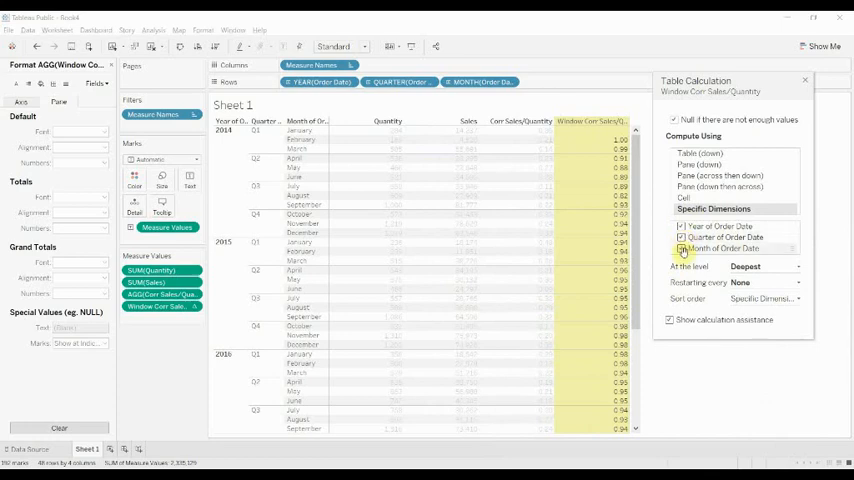
left_click(682, 248)
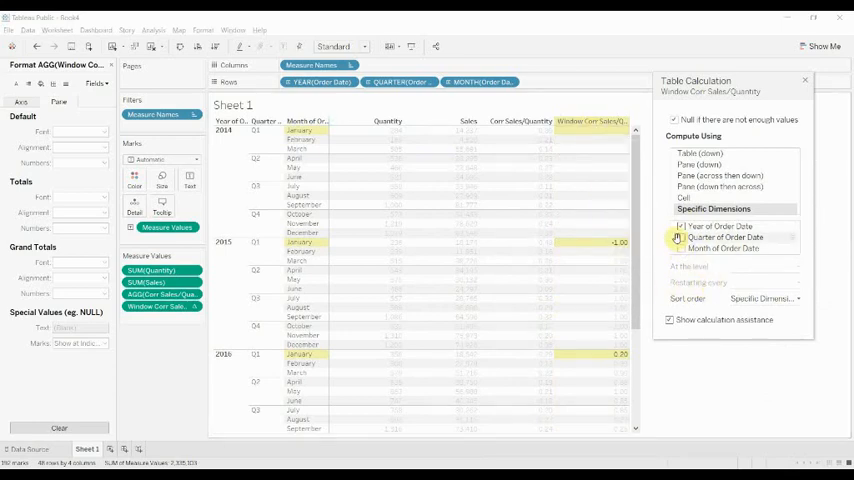
left_click(680, 236)
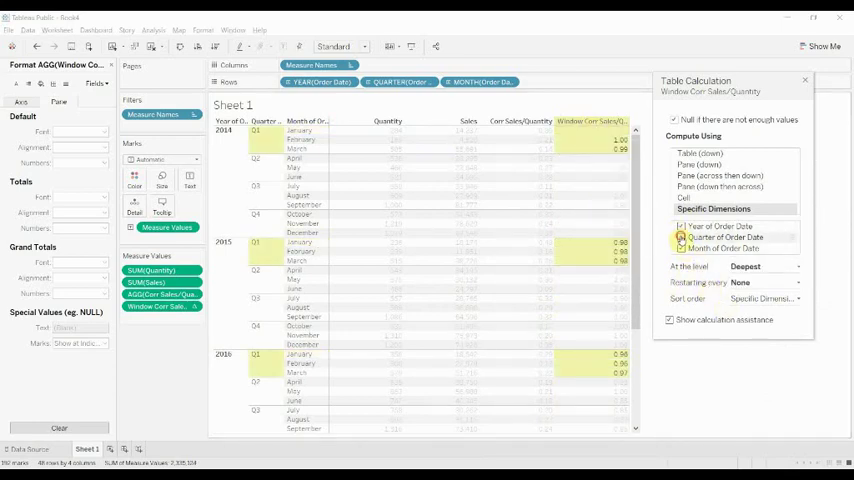
left_click(682, 236)
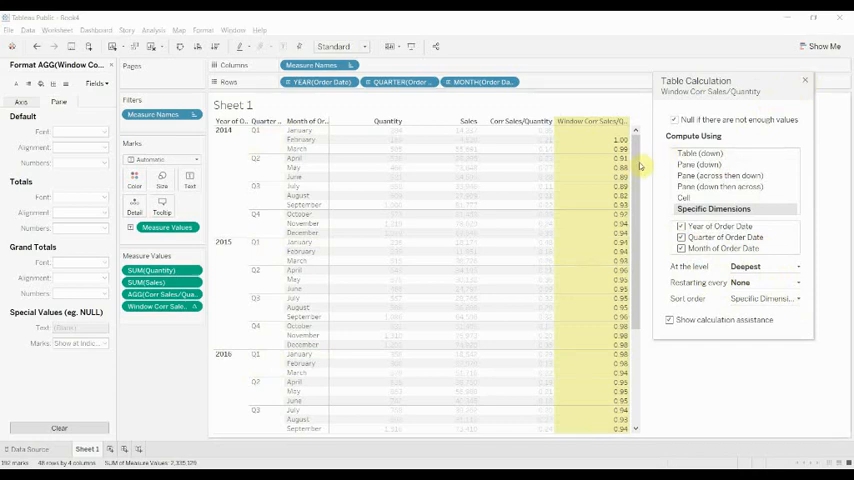
scroll("down", 3)
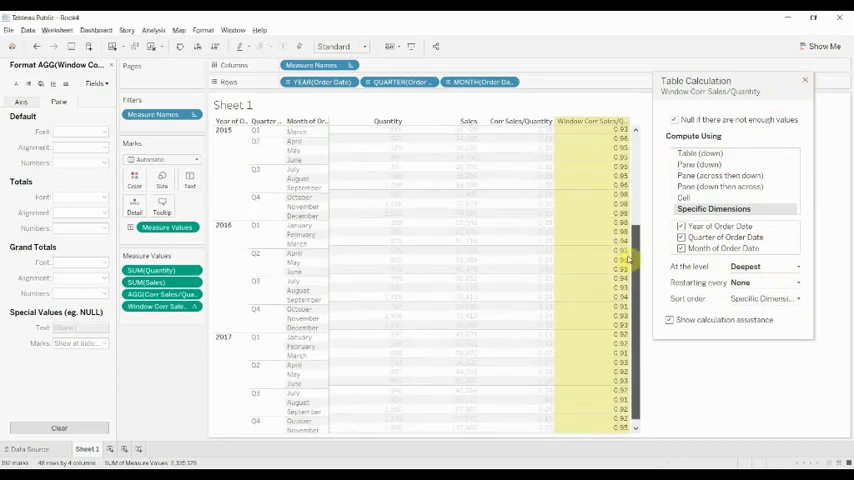
scroll("up", 3)
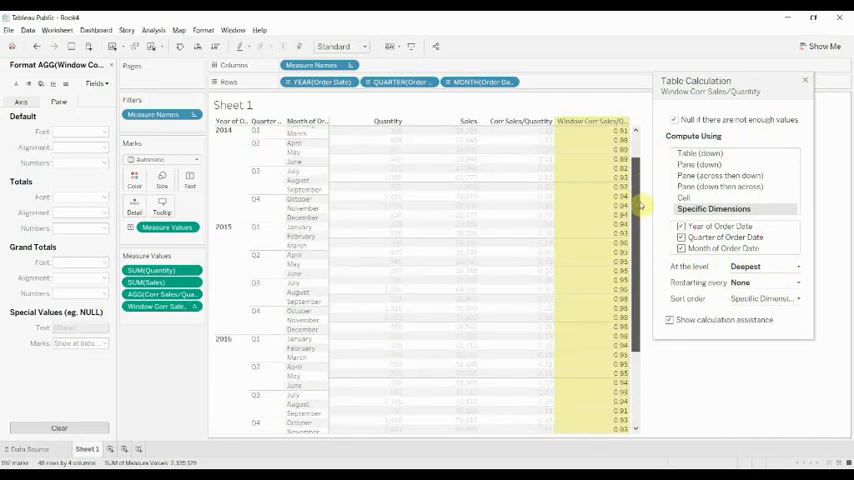
scroll("down", 3)
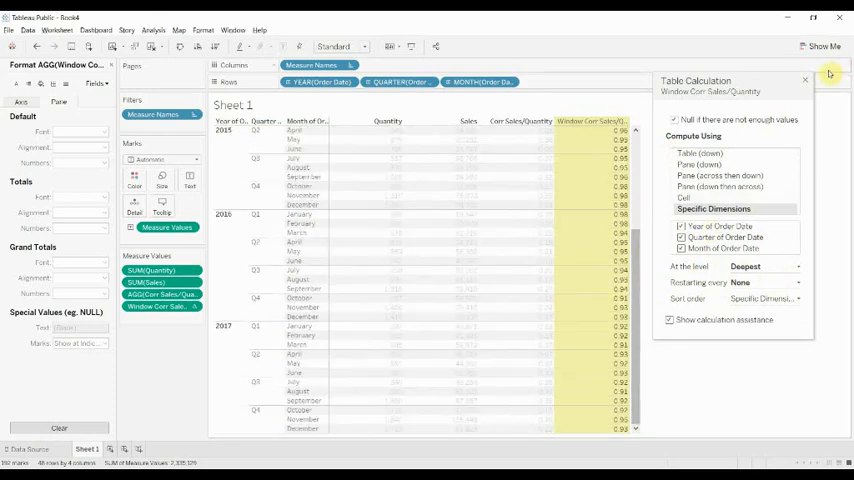
mouse_move(644, 194)
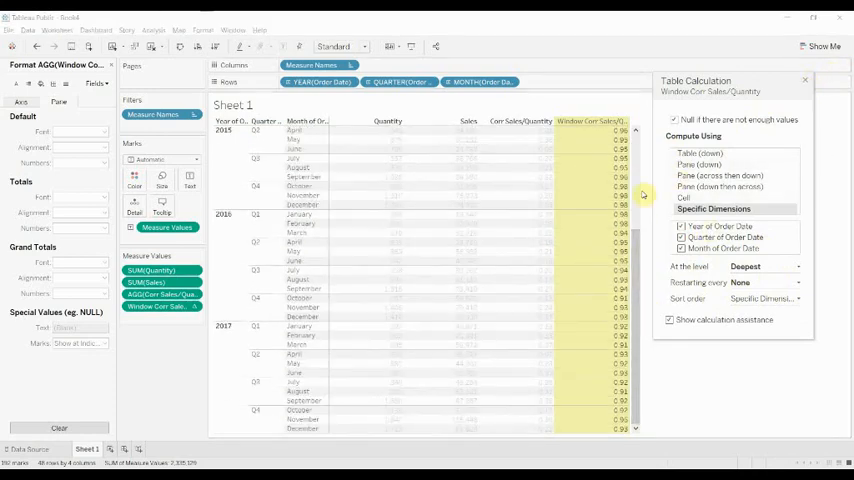
scroll("up", 3)
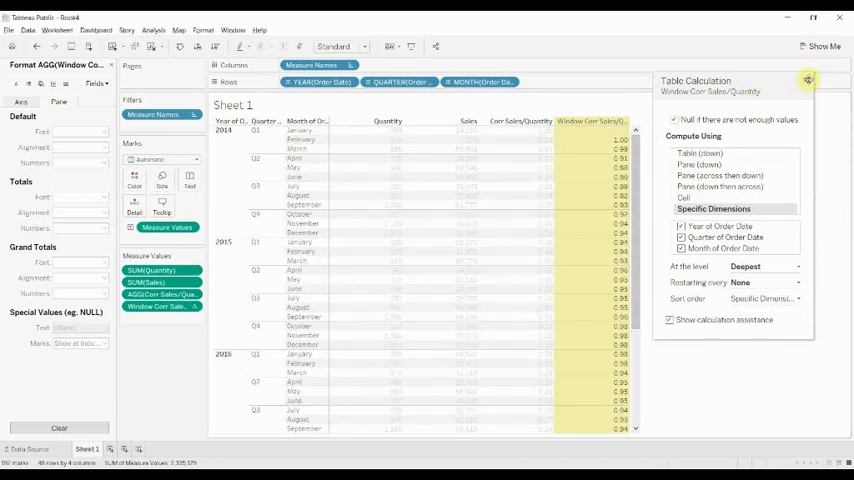
left_click(808, 80)
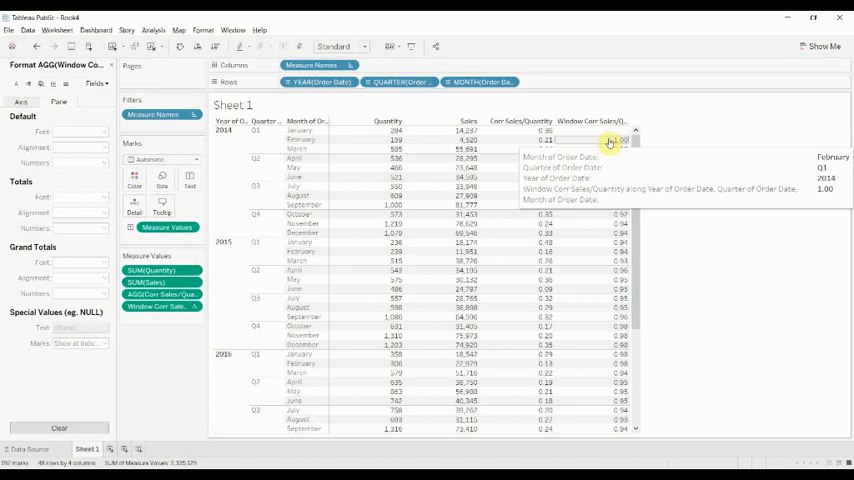
mouse_move(616, 238)
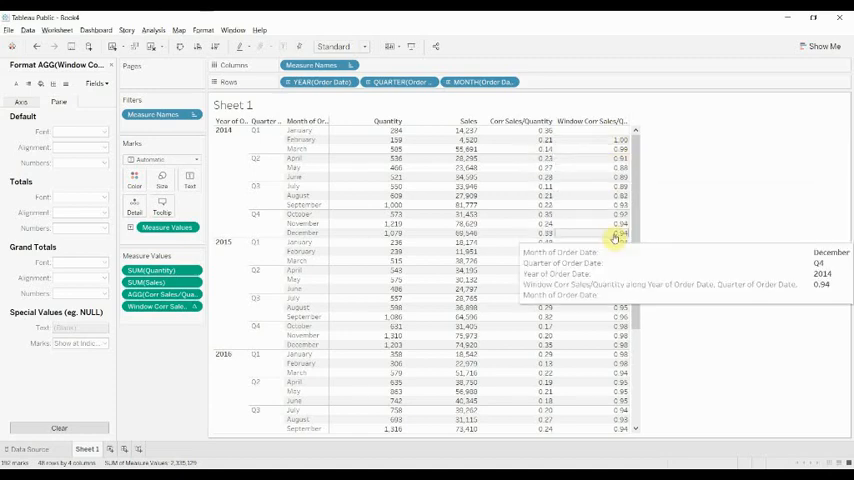
mouse_move(544, 140)
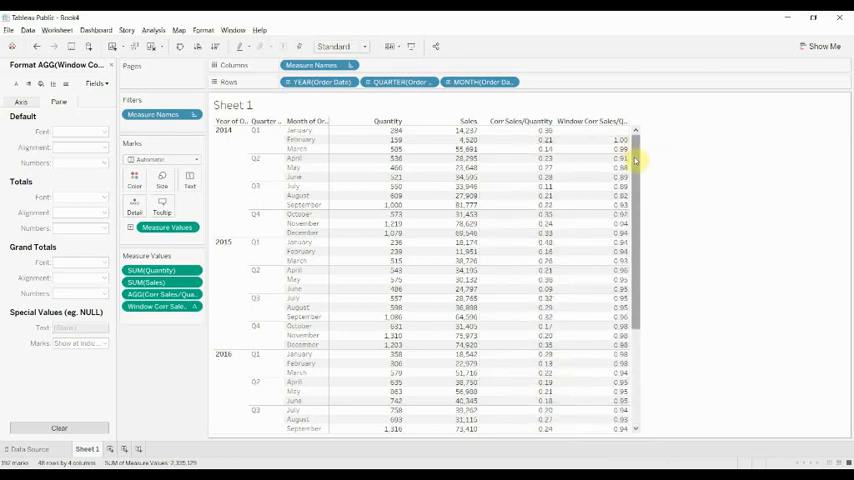
scroll("down", 3)
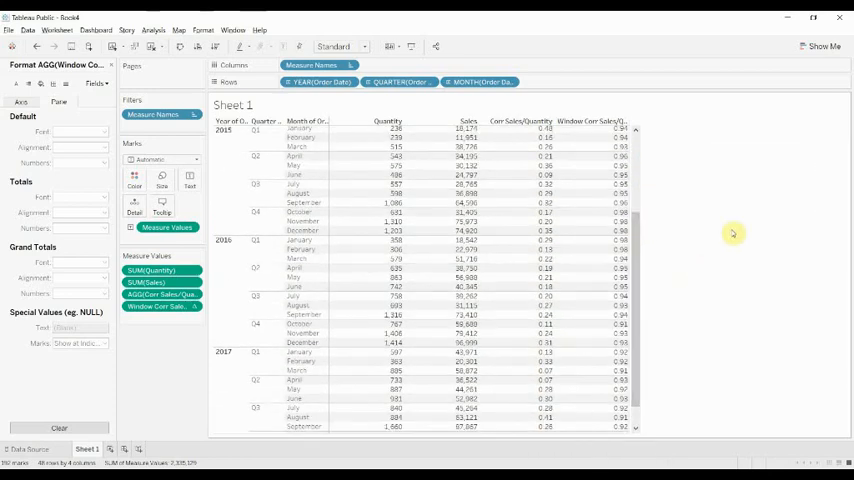